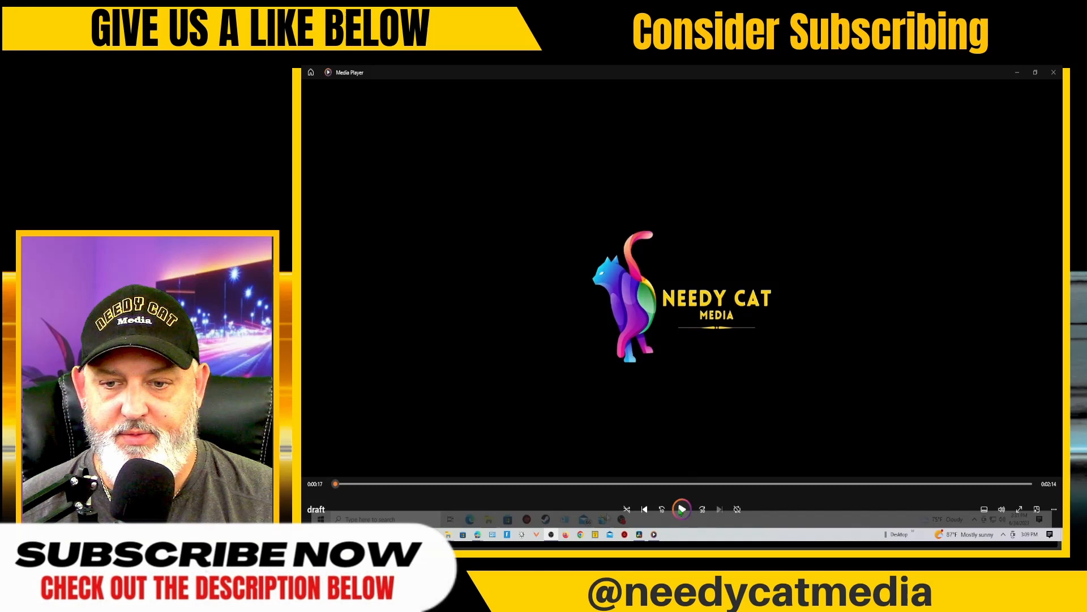
mouse_move(681, 508)
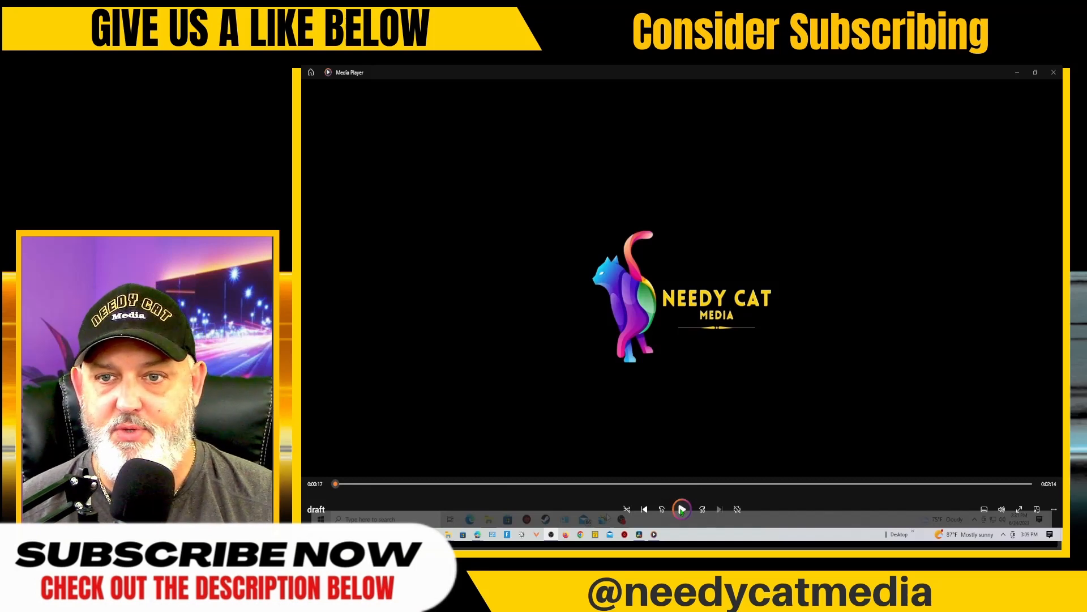
Open WinX DVD Ripper Platinum, saving output to the Young Sheldon Session 5 network folder.
click(682, 509)
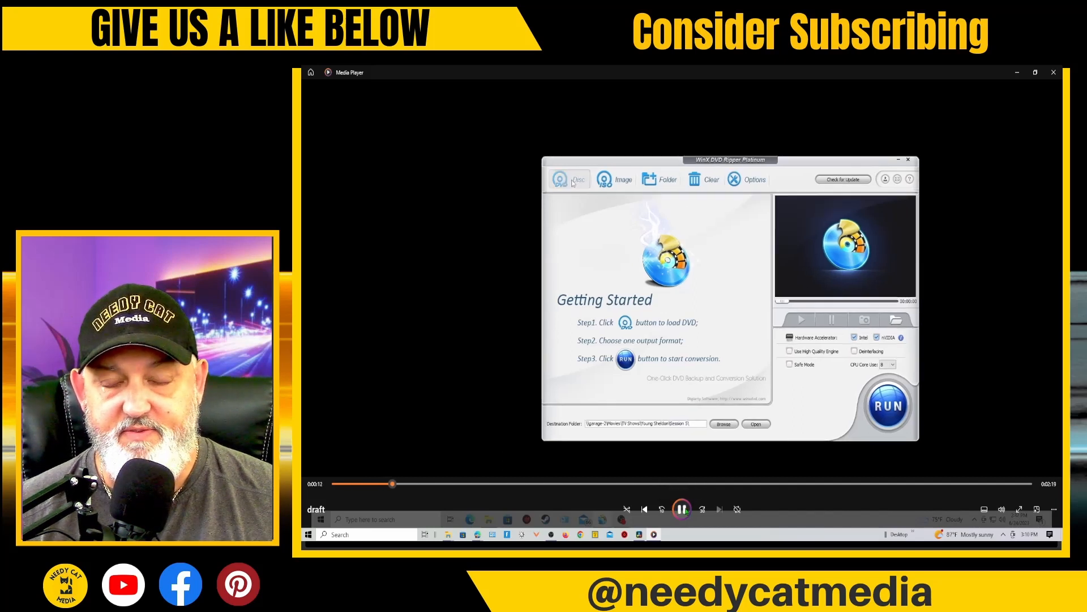
Load the Young Sheldon DVD from the DVD drive using Auto Detect.
click(569, 178)
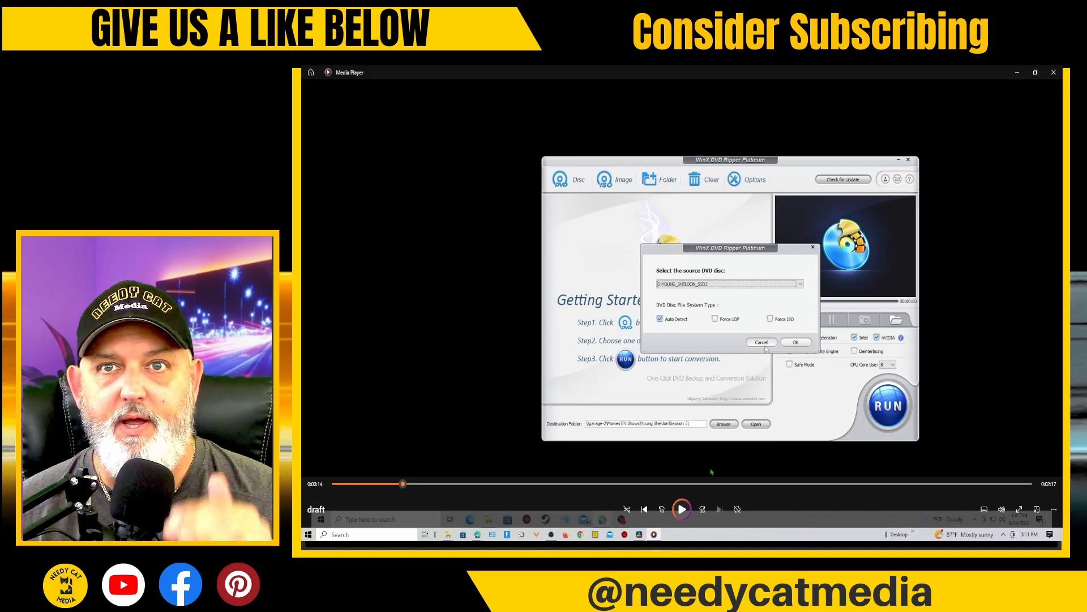
click(796, 340)
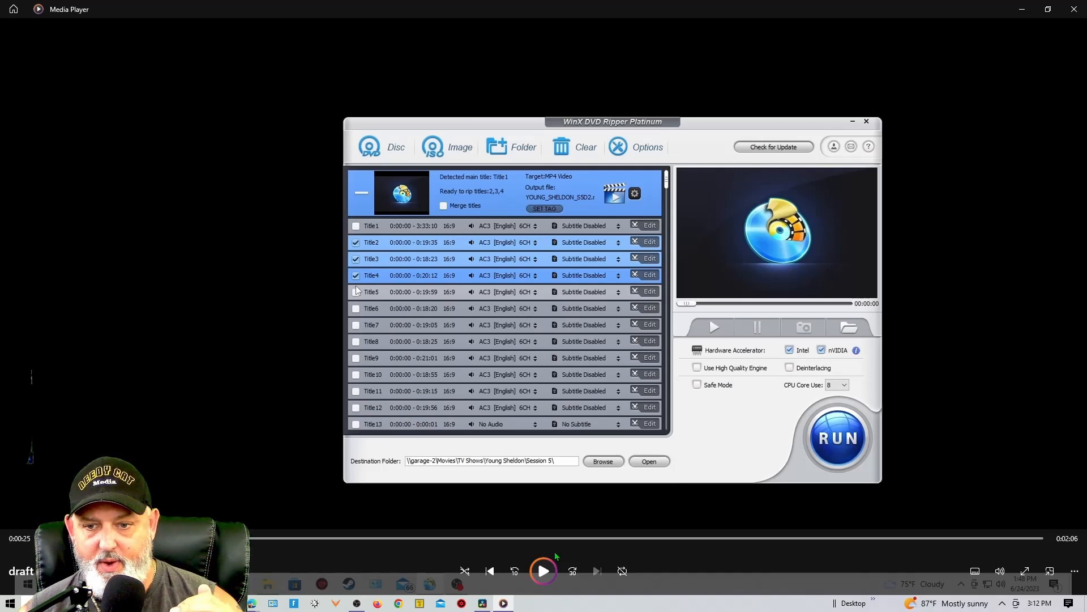
Check Titles 2–12 and rip them to MP4 until all jobs complete.
click(356, 291)
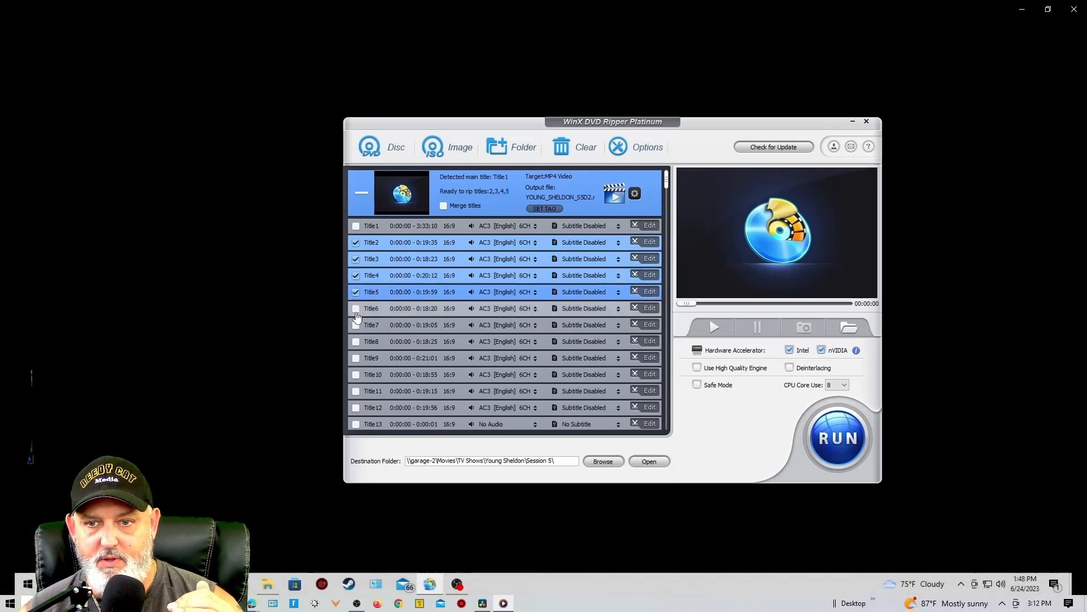
click(355, 340)
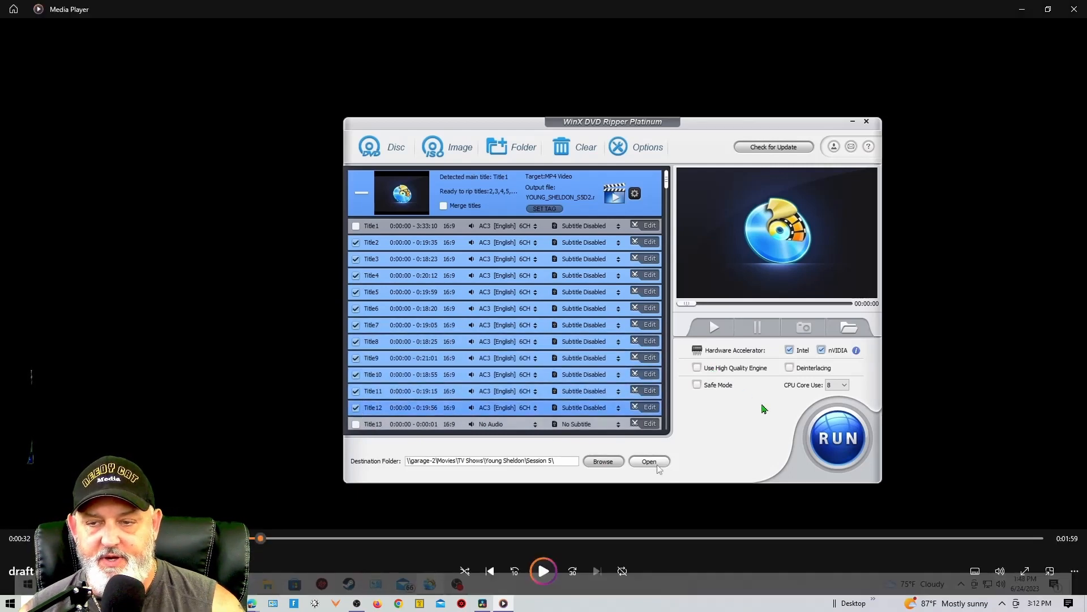
mouse_move(844, 366)
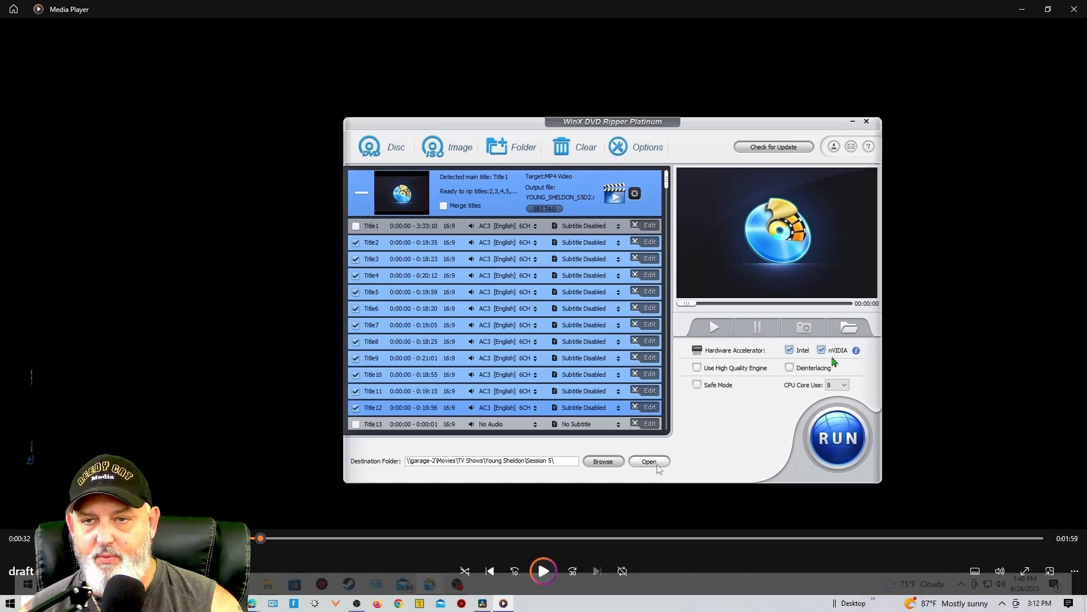
mouse_move(840, 362)
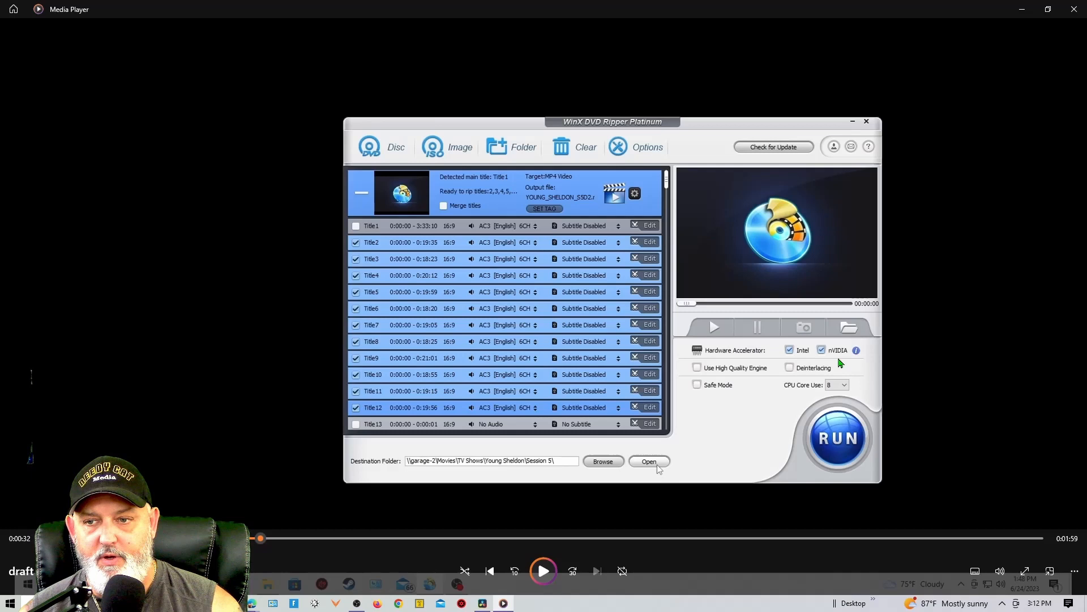
mouse_move(818, 382)
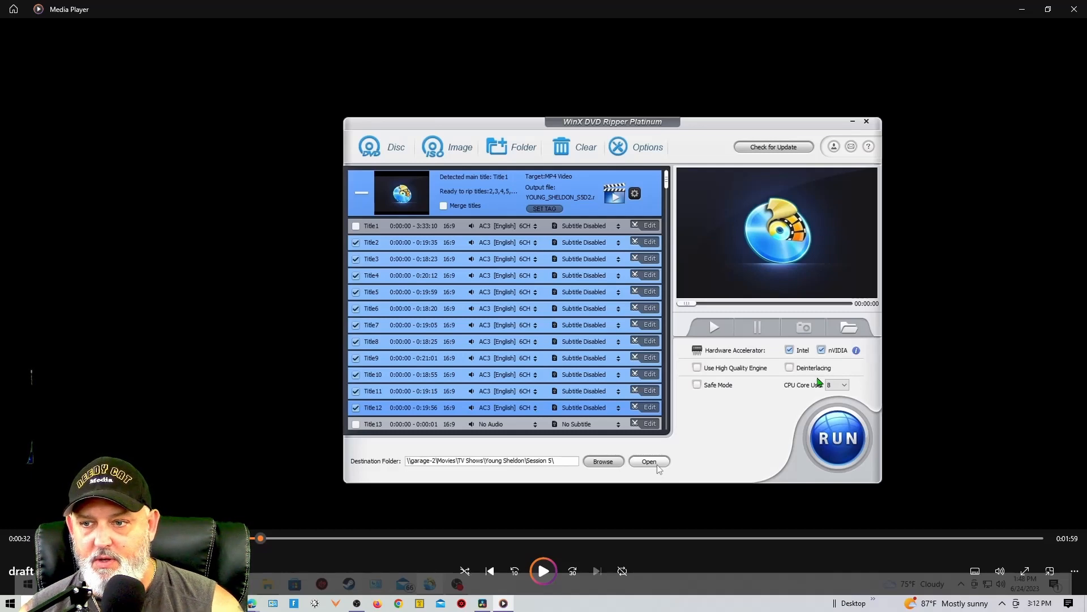
mouse_move(804, 394)
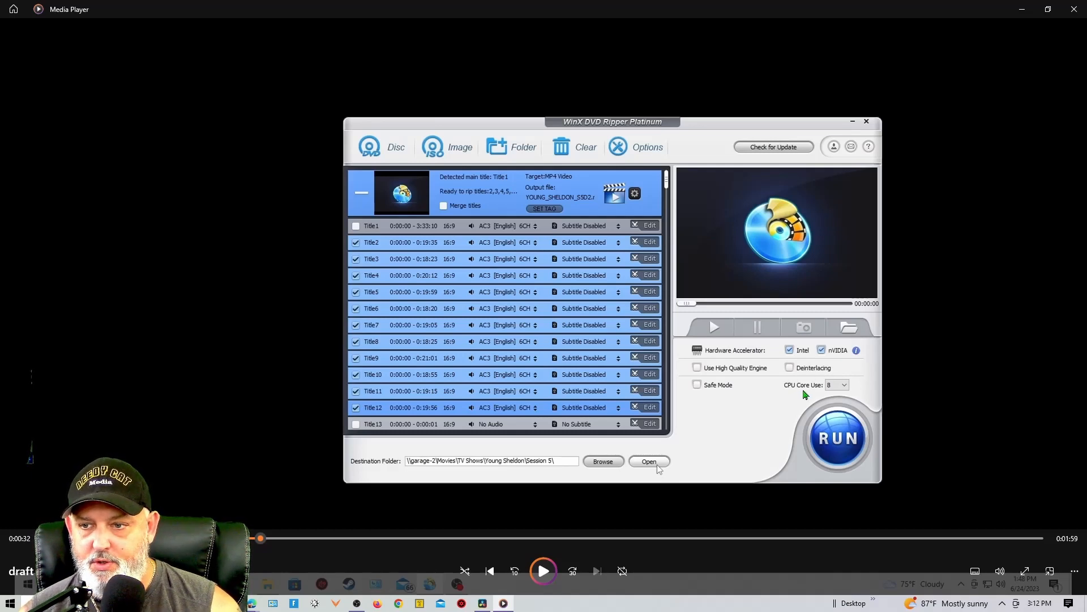
mouse_move(739, 407)
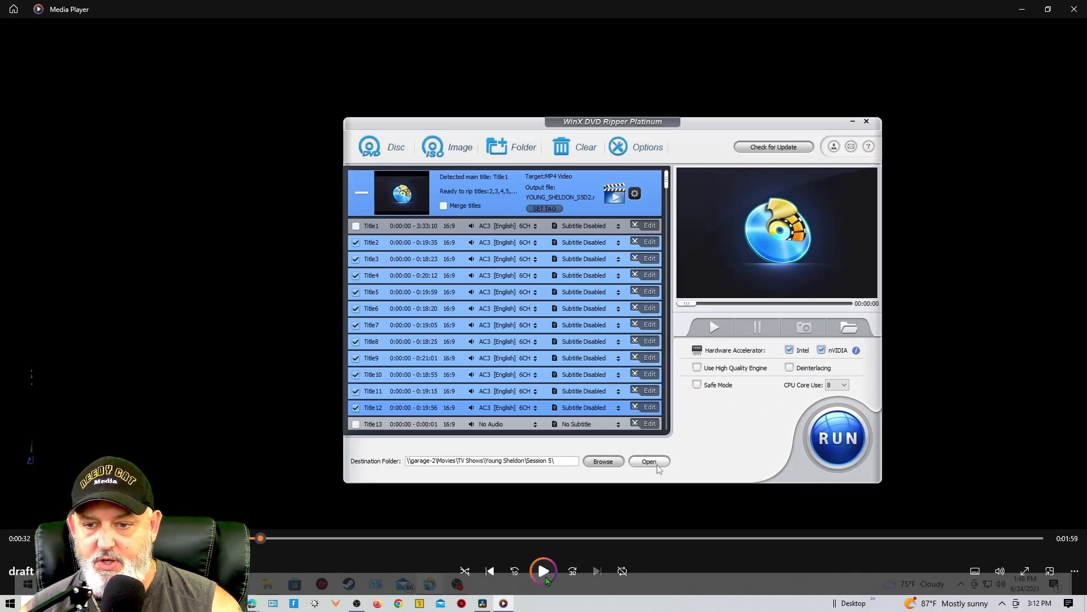
click(836, 437)
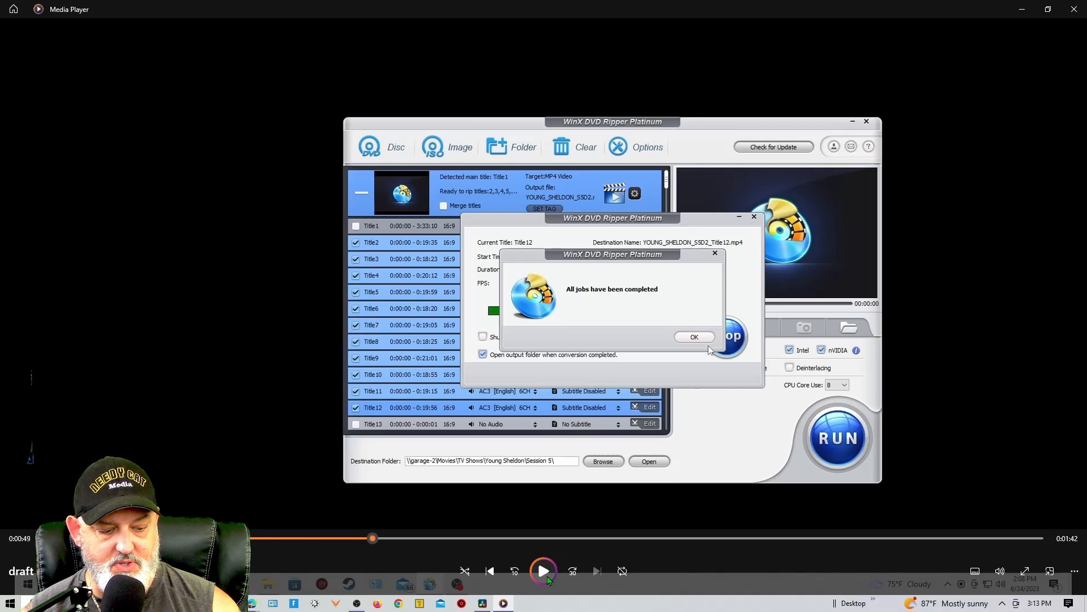
Dismiss the completion message to view the 22 MP4 files in the Session 5 folder.
click(694, 337)
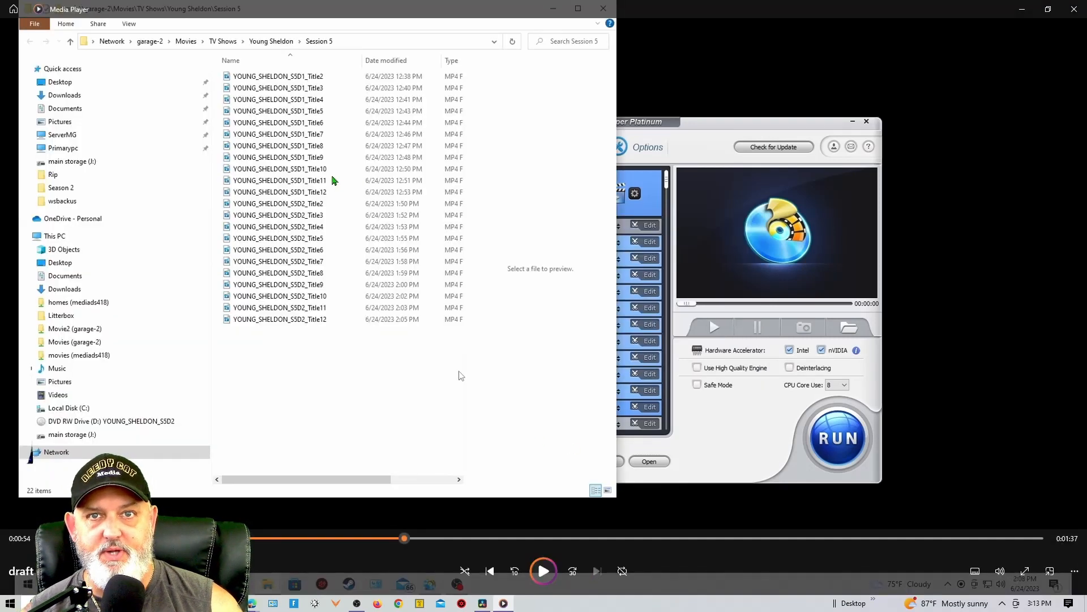
mouse_move(295, 85)
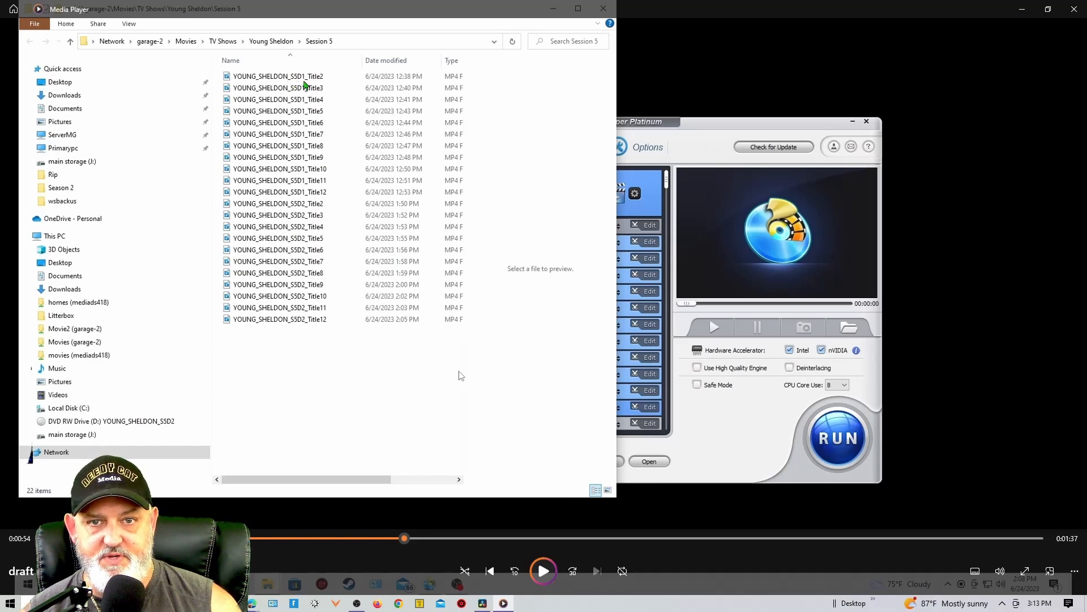
mouse_move(317, 319)
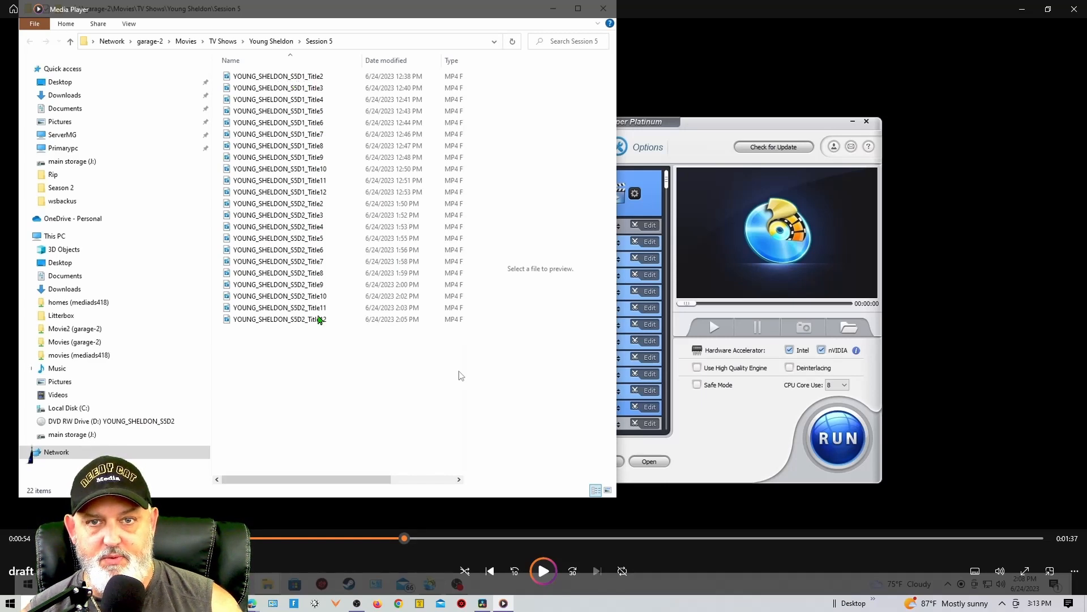
mouse_move(375, 337)
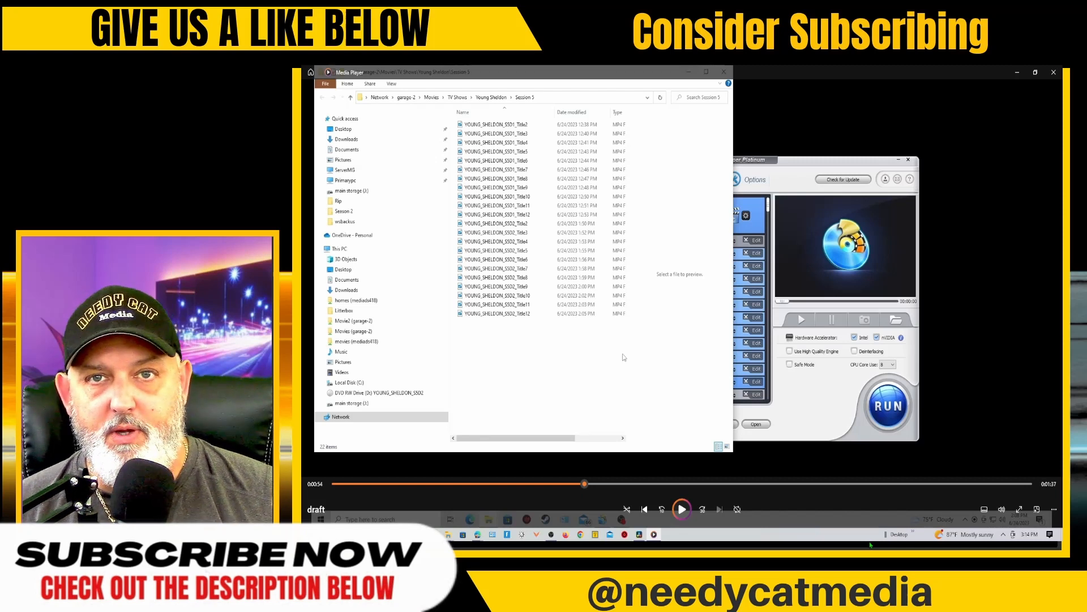
mouse_move(835, 534)
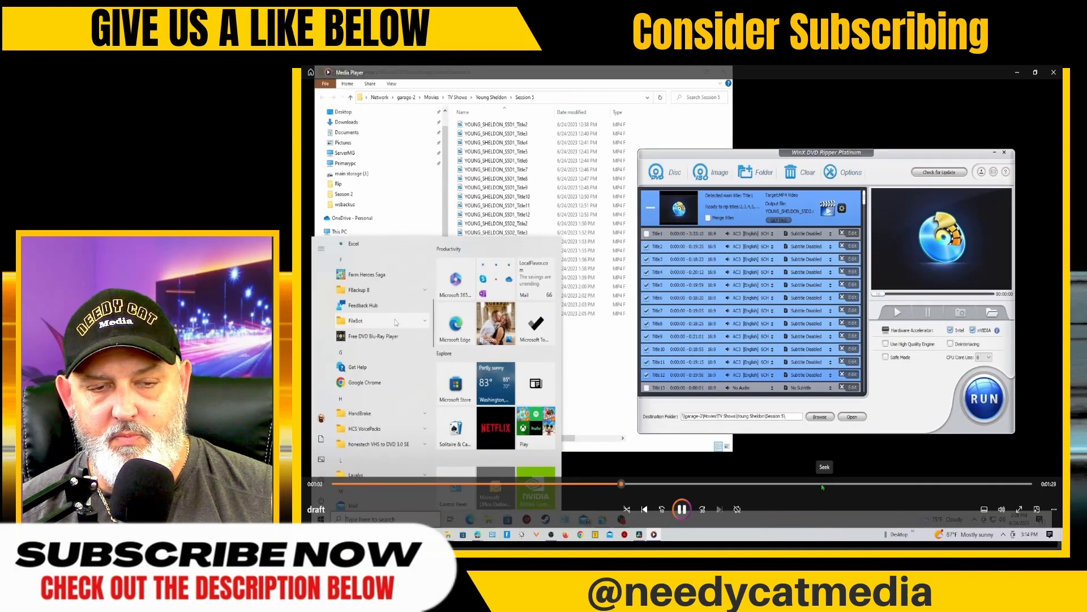
Launch FileBot with the 22 MP4 files and enter a Young Sheldon Episodes search.
click(355, 321)
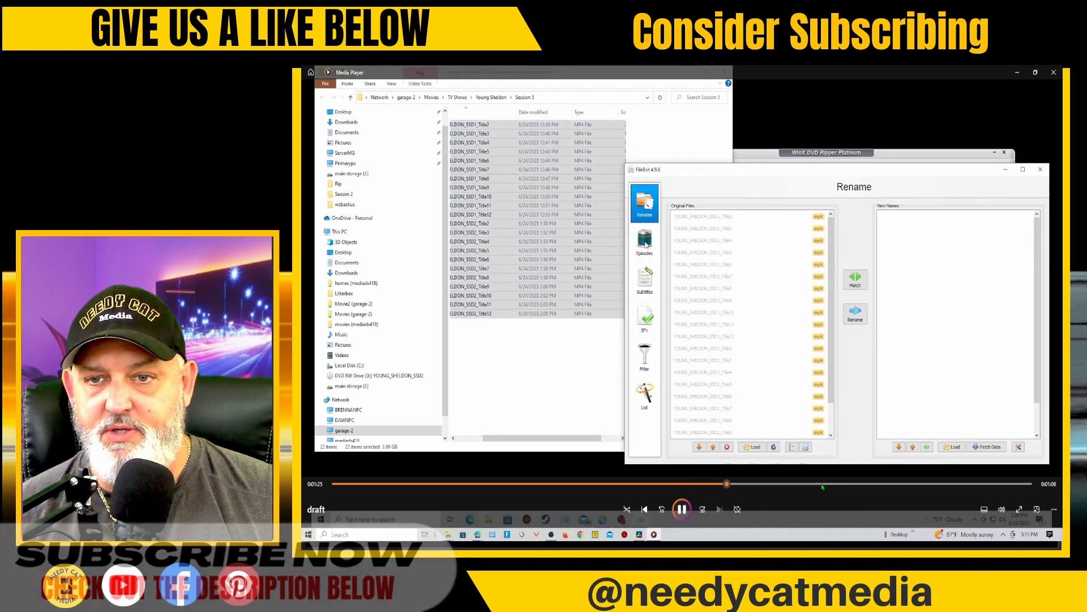
click(644, 241)
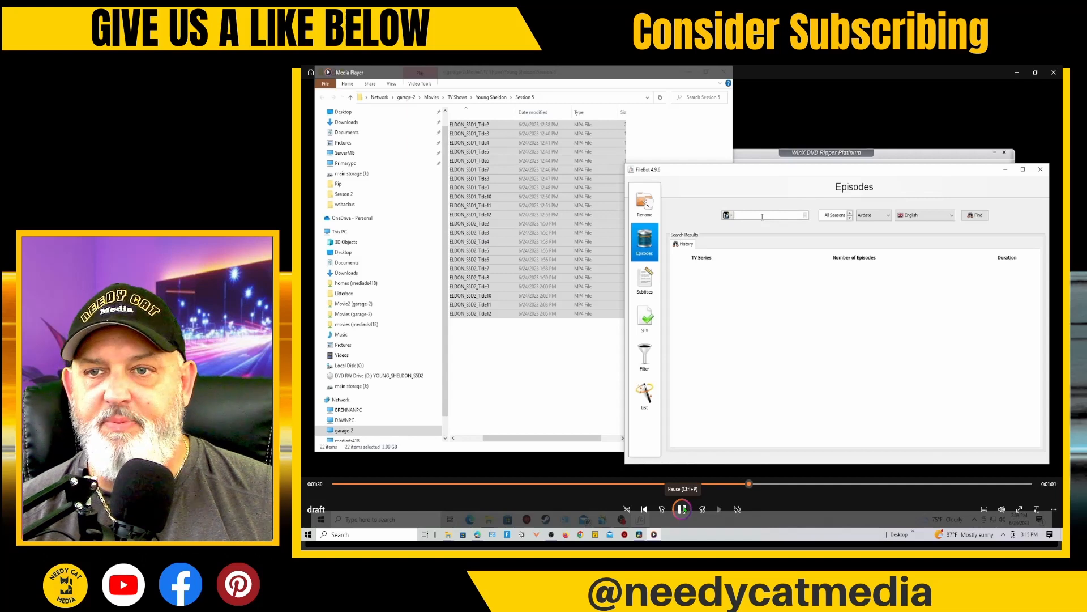
text(Young & Hungry)
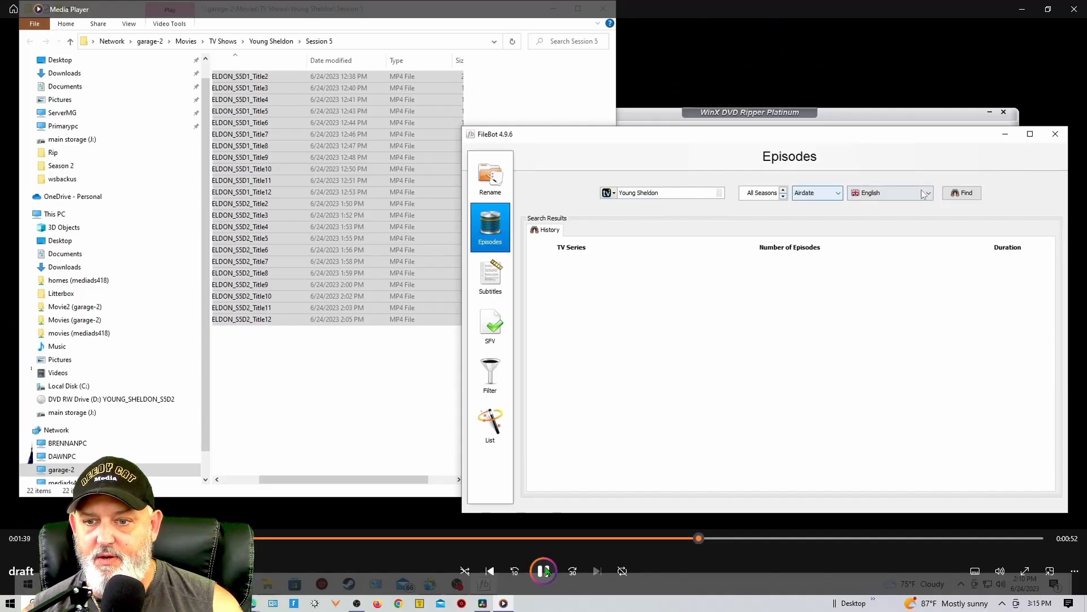
Search online and pick Young Sheldon as the matching series.
click(961, 193)
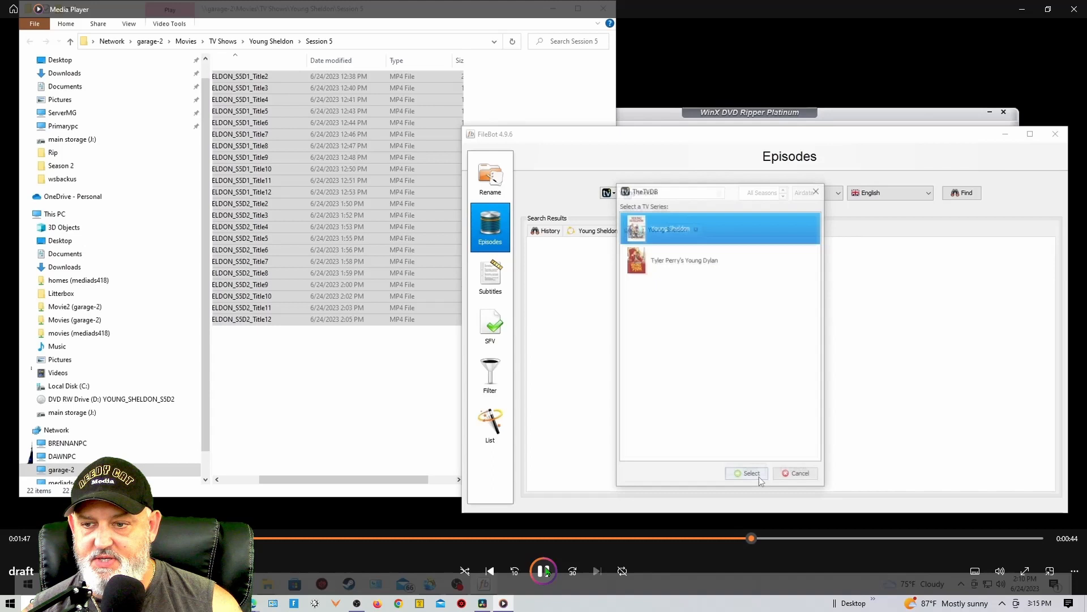
click(746, 473)
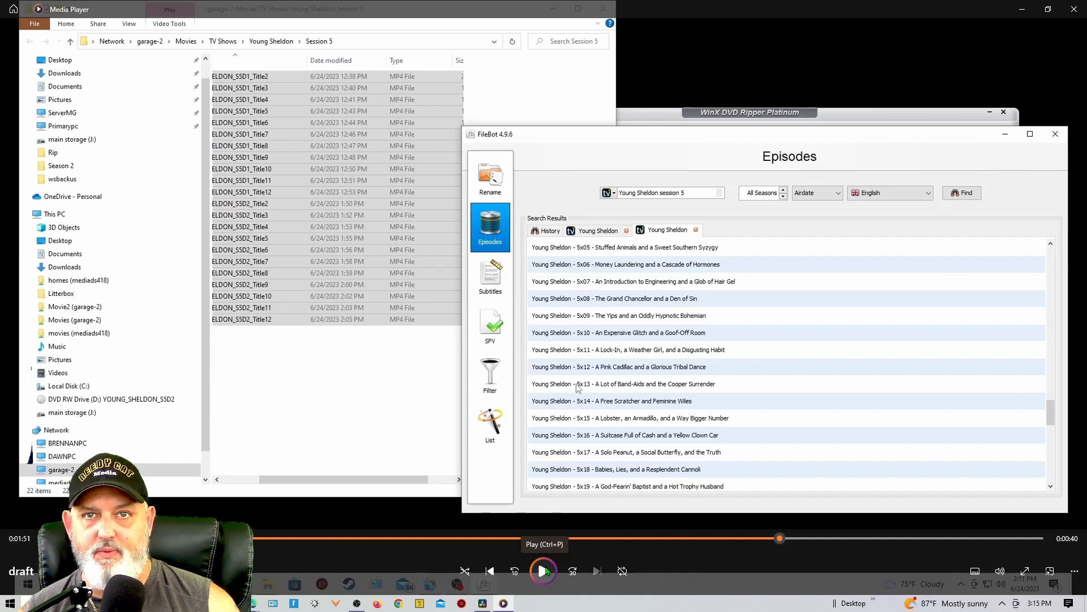
scroll(down, 3)
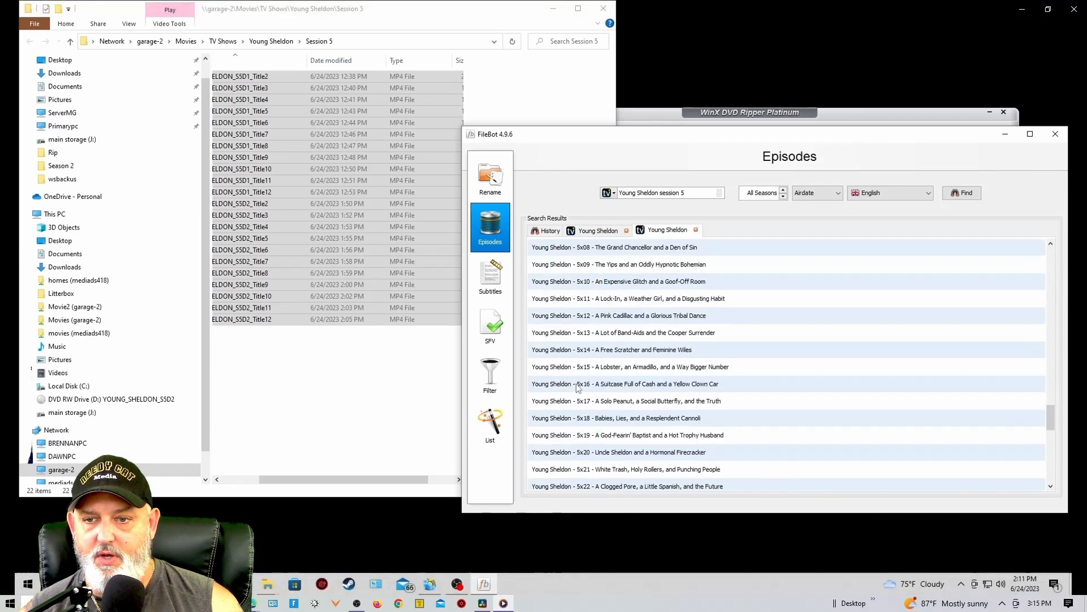
scroll(down, 3)
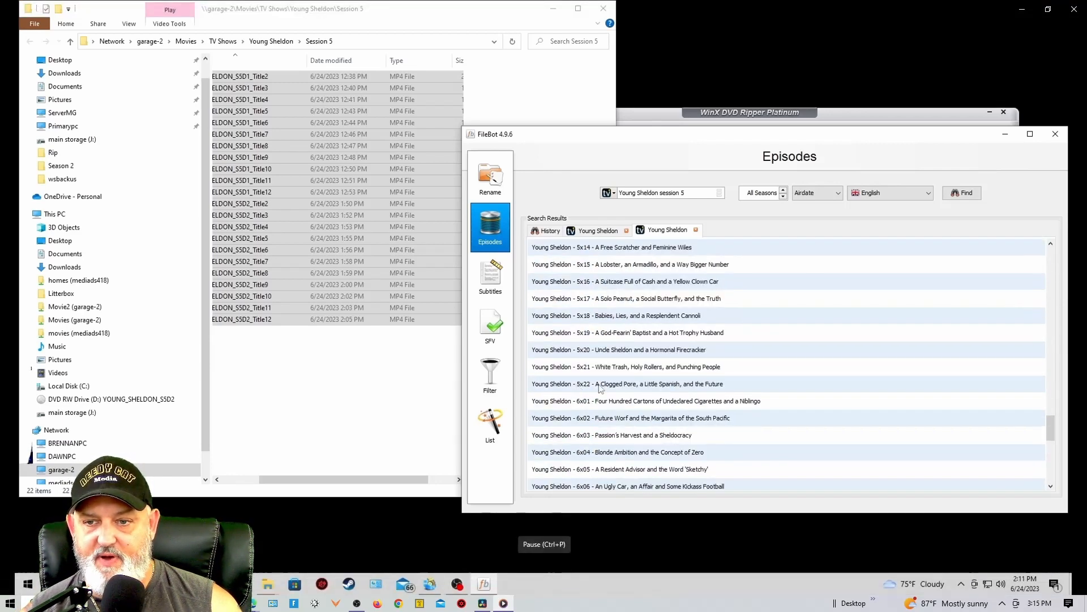
Apply the matched Young Sheldon 5x01–5x22 episode names to the 22 files.
right_click(627, 383)
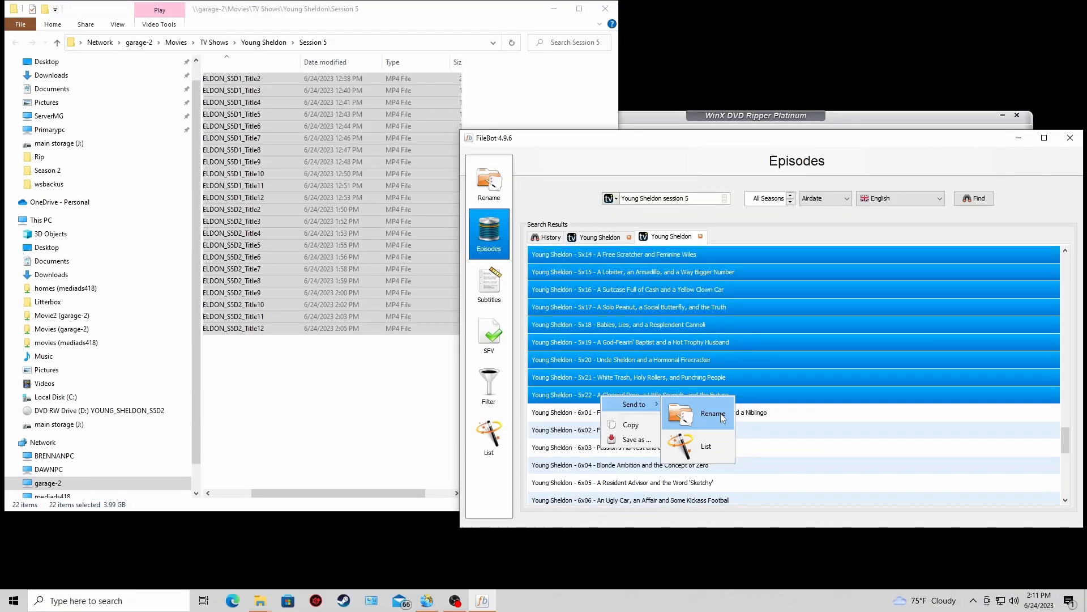
click(713, 413)
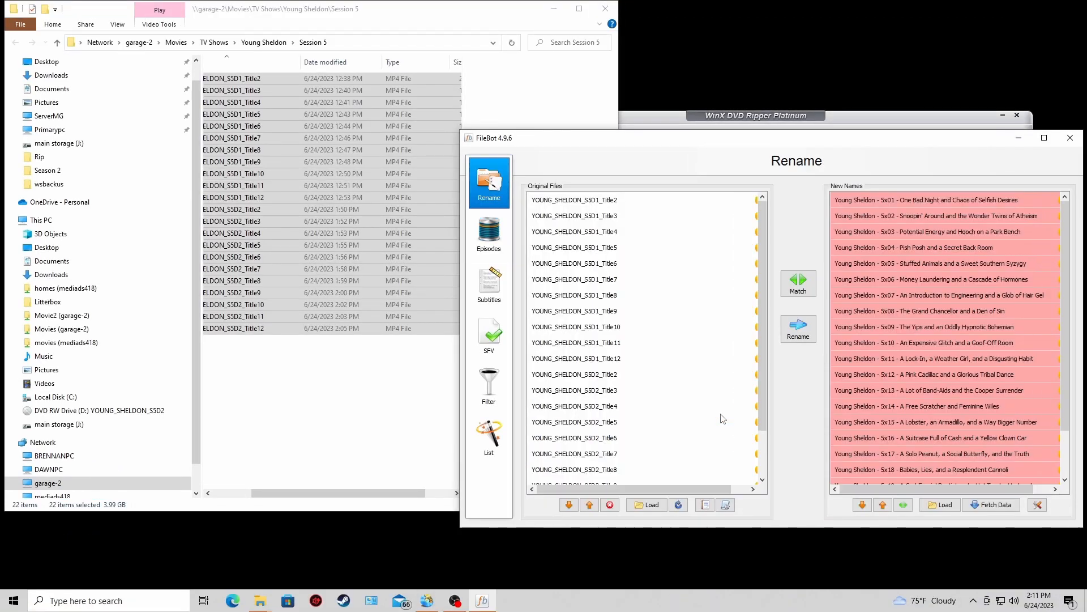
mouse_move(846, 345)
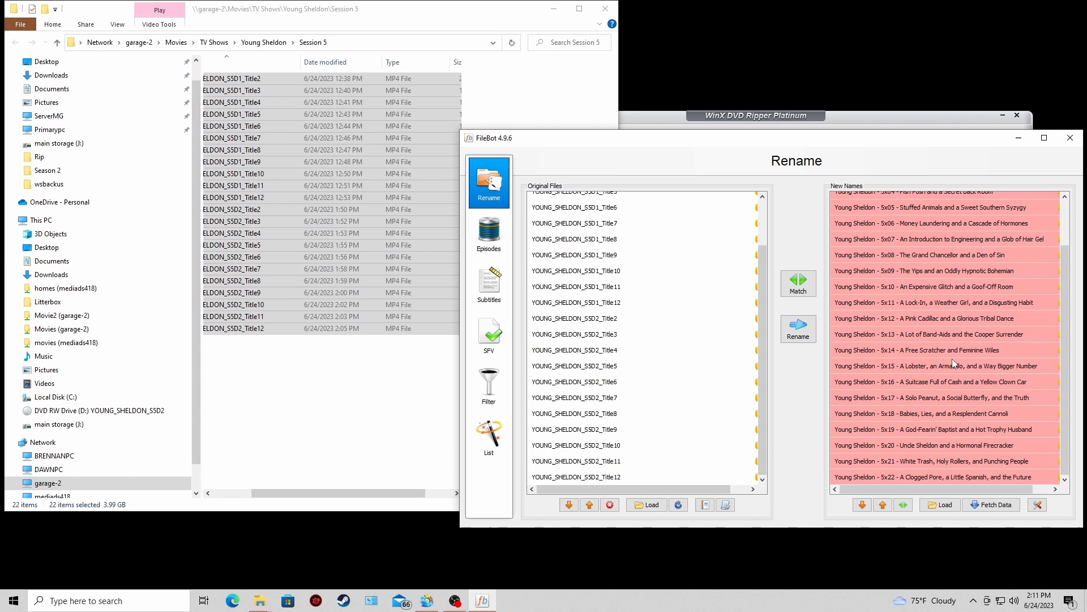
mouse_move(724, 357)
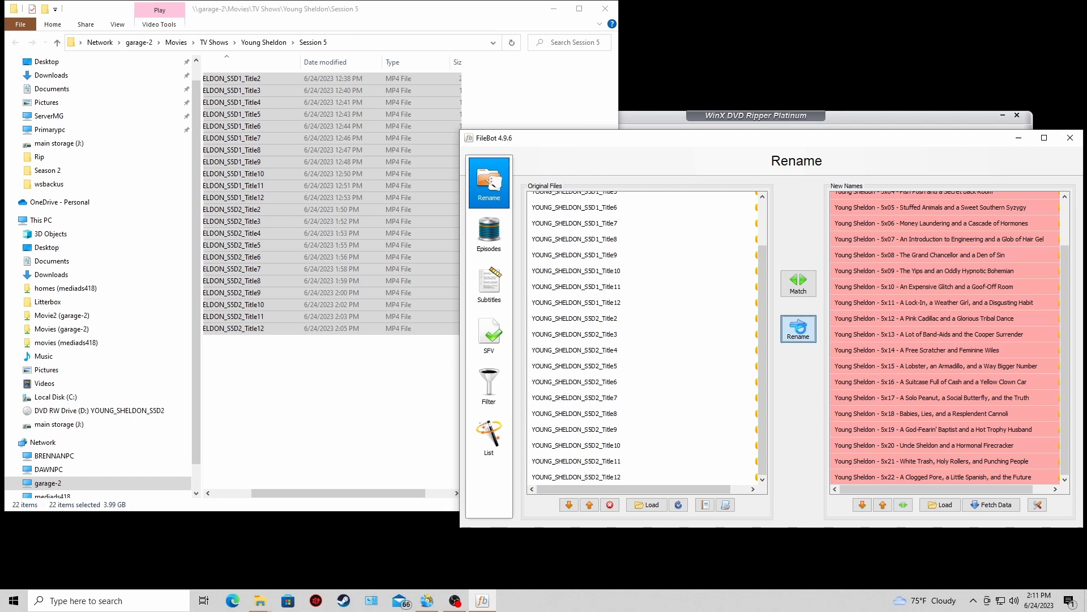
click(798, 328)
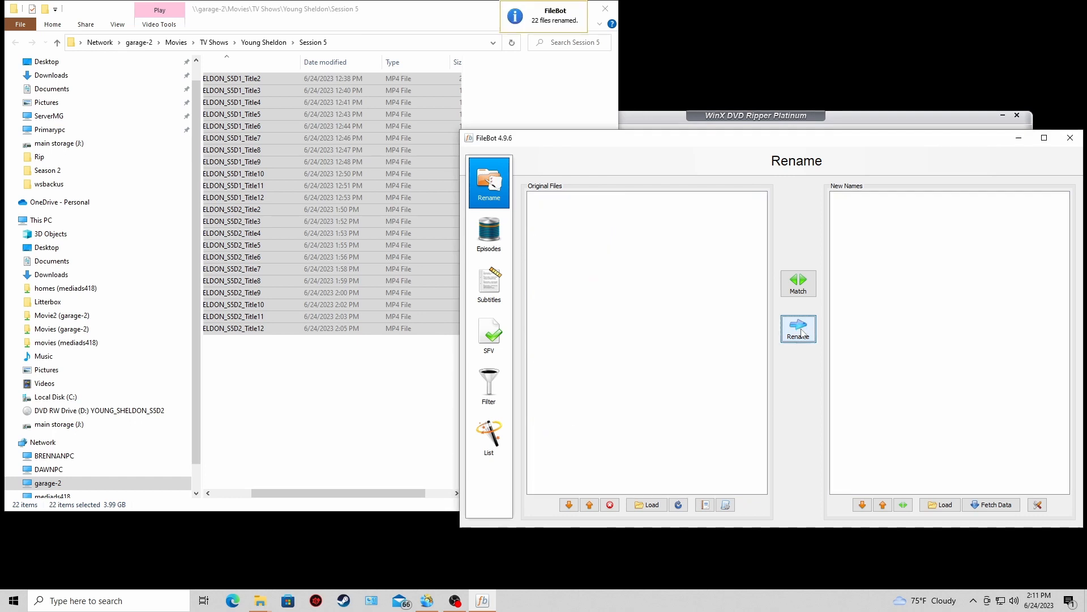
click(798, 328)
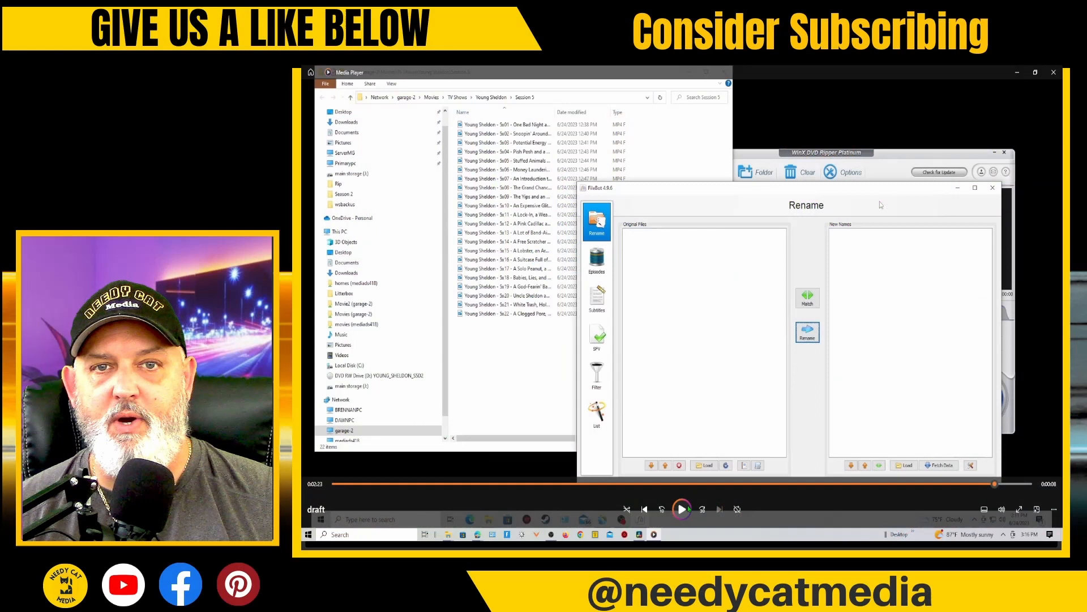
Play the draft recording showing the renamed Young Sheldon episodes folder.
click(681, 509)
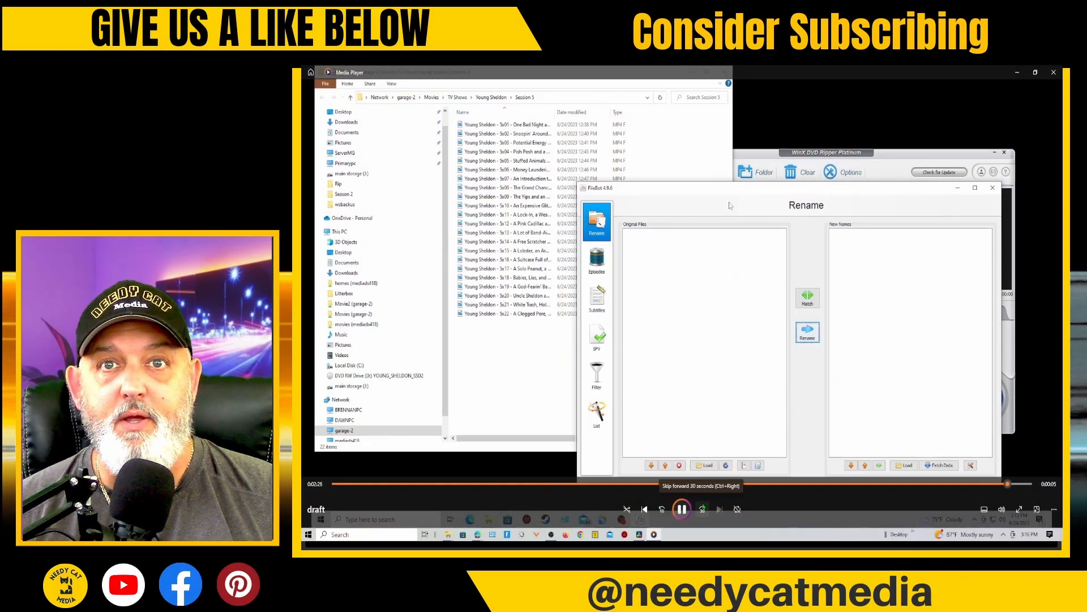
mouse_move(993, 188)
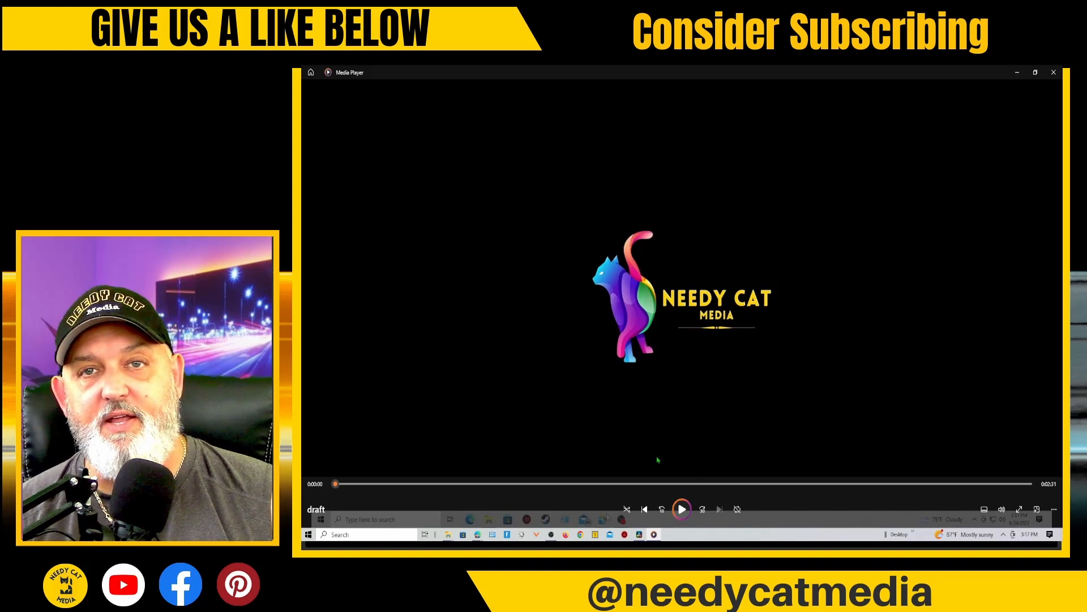
mouse_move(663, 468)
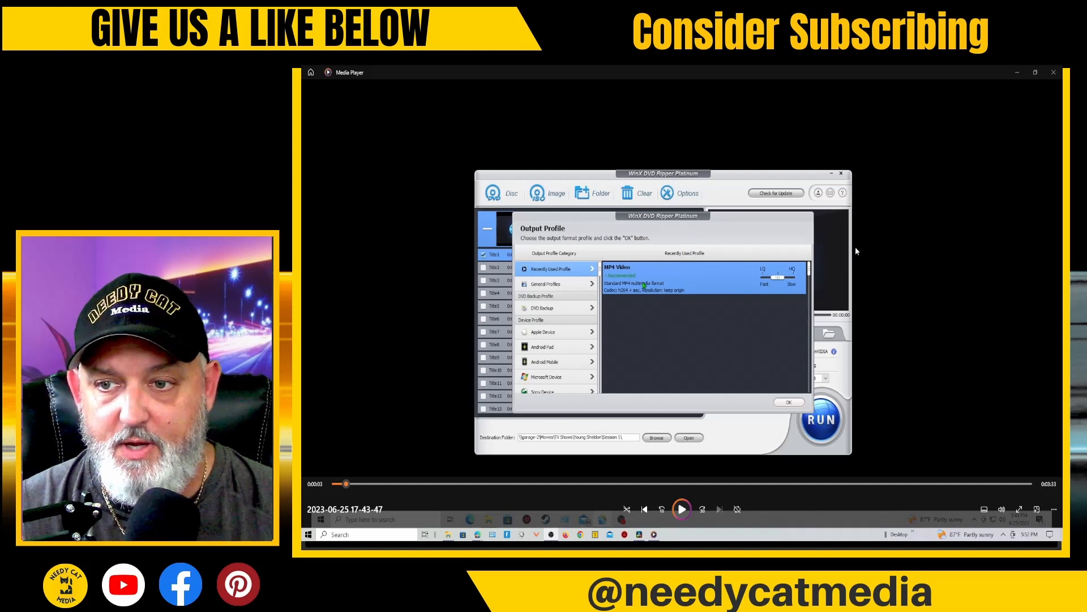
Show the Output Profile dialog's General Profiles category, with MP4 Video as recently used.
click(681, 508)
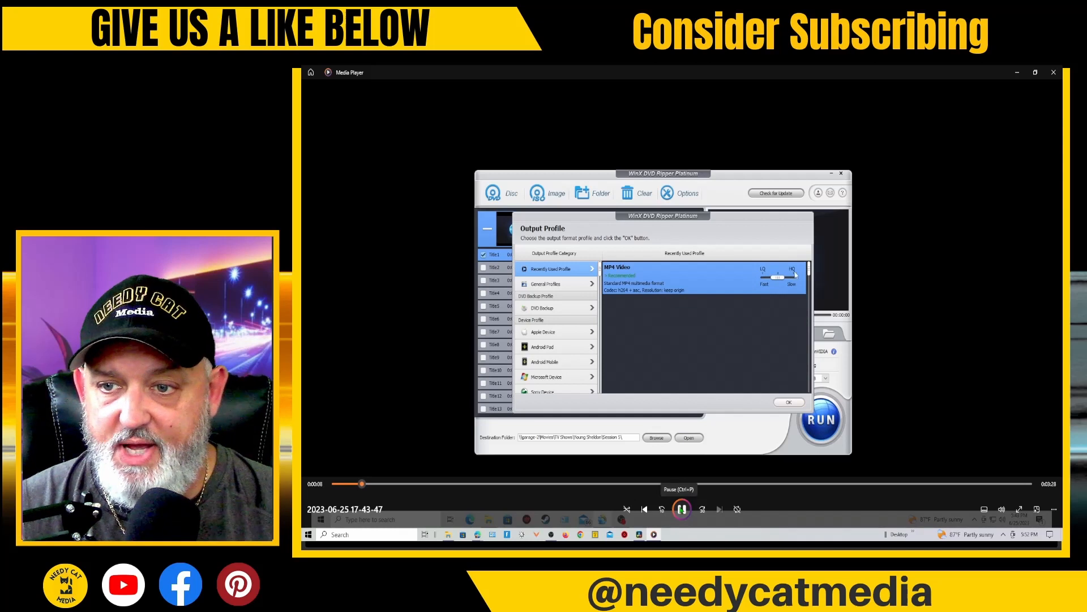
click(681, 508)
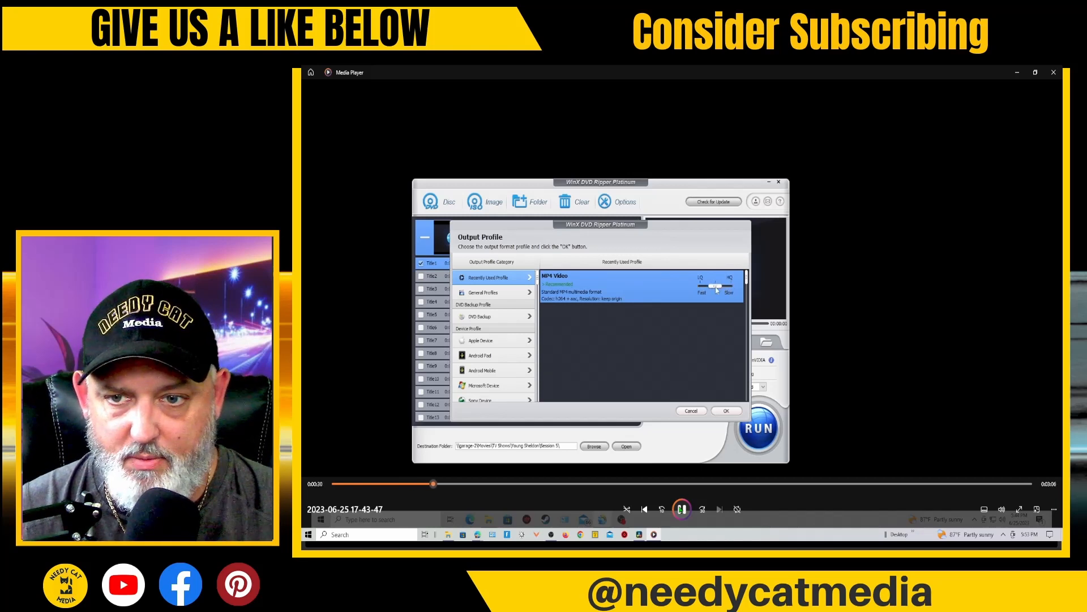
click(481, 292)
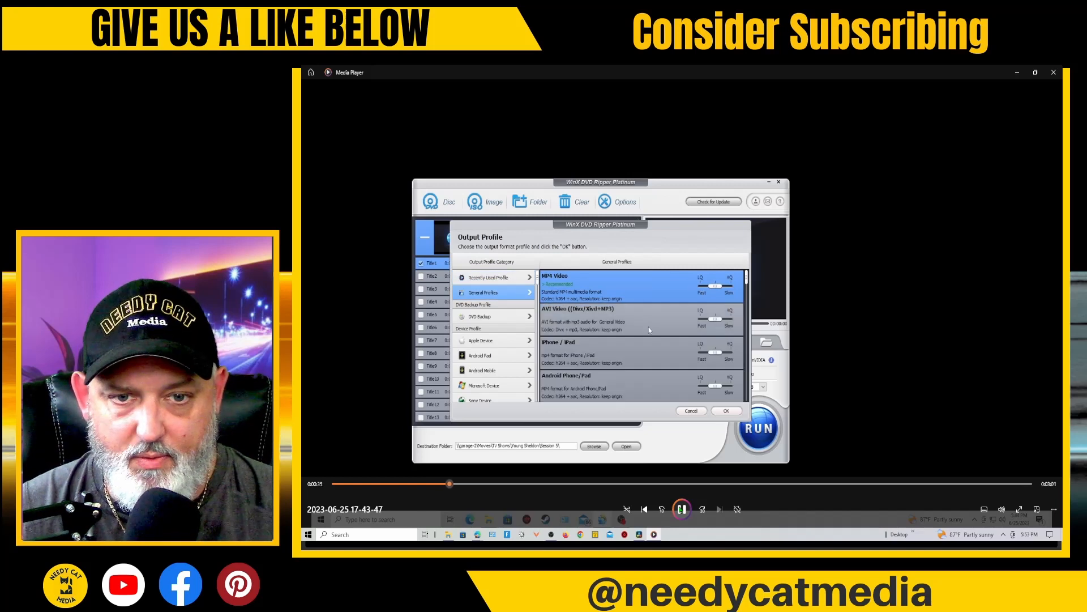
Browse General Profiles and DVD Backup, then open MP4 Video's codec, bit rate and audio settings.
scroll(down, 3)
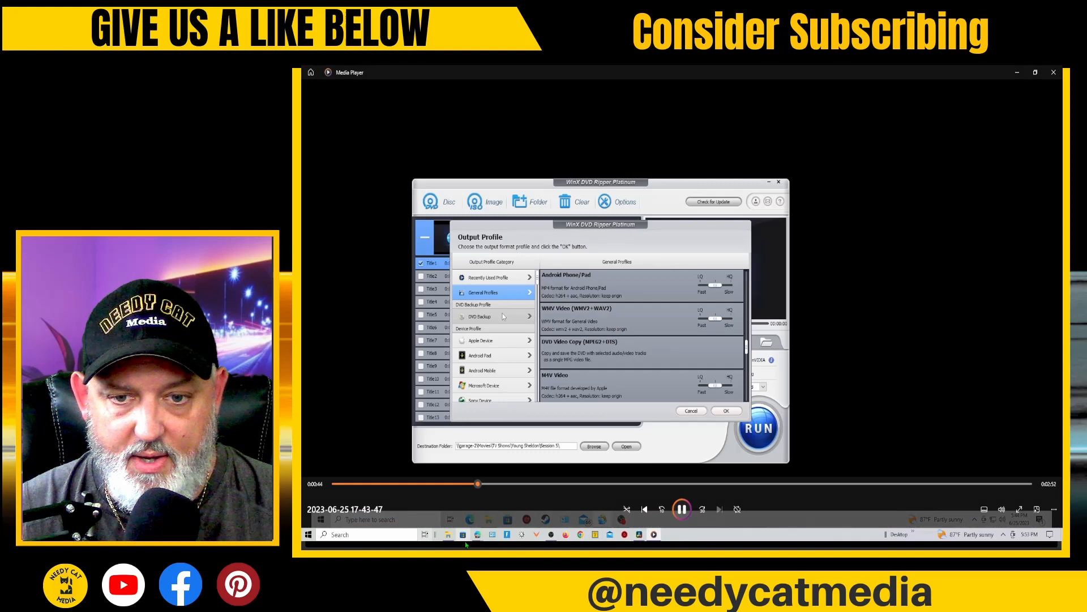
click(478, 316)
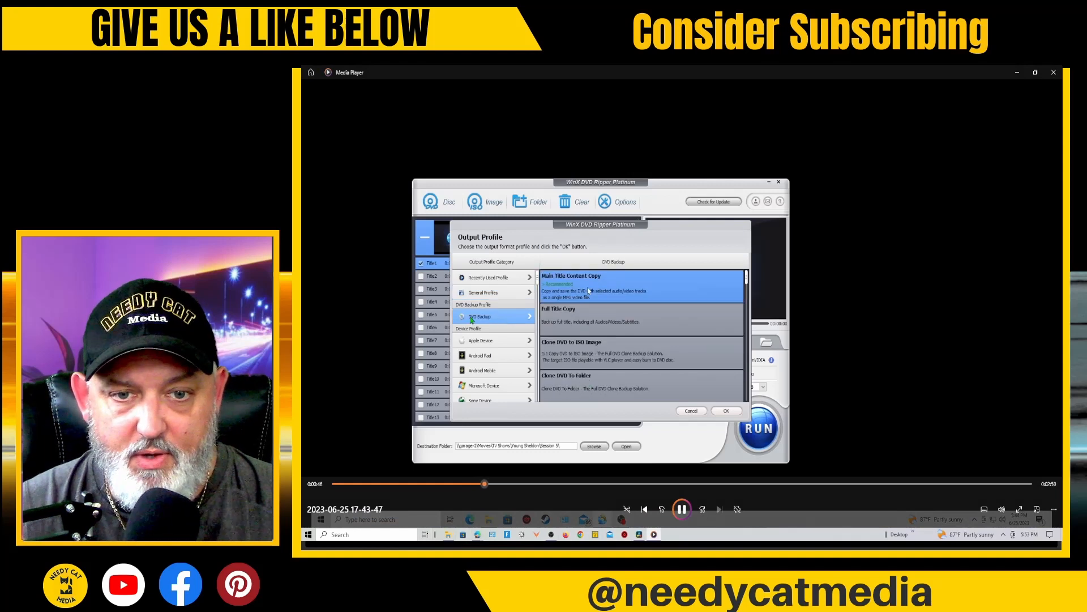
click(682, 509)
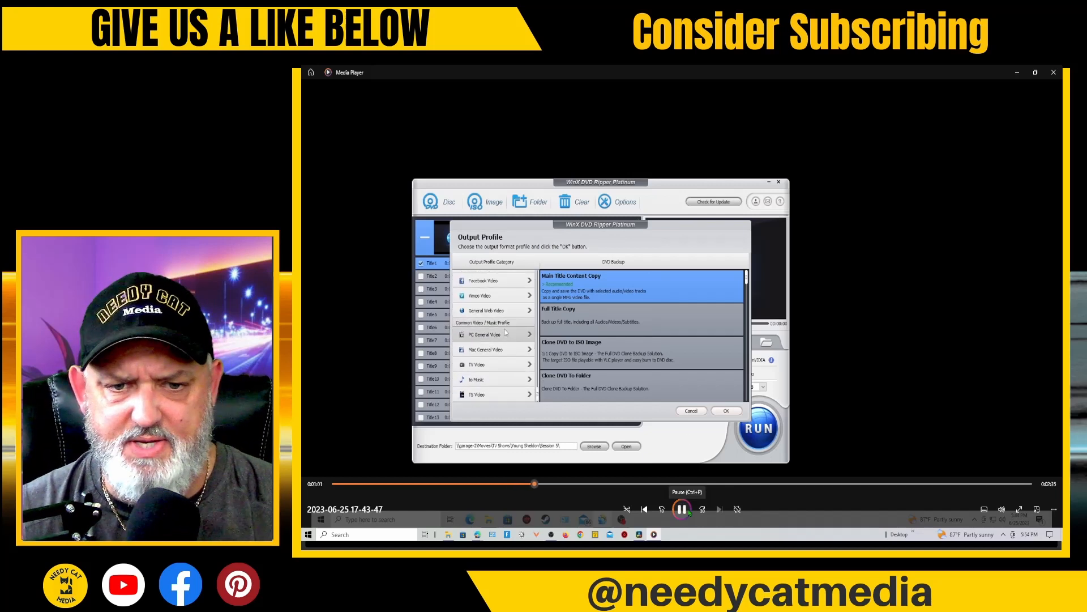
click(484, 334)
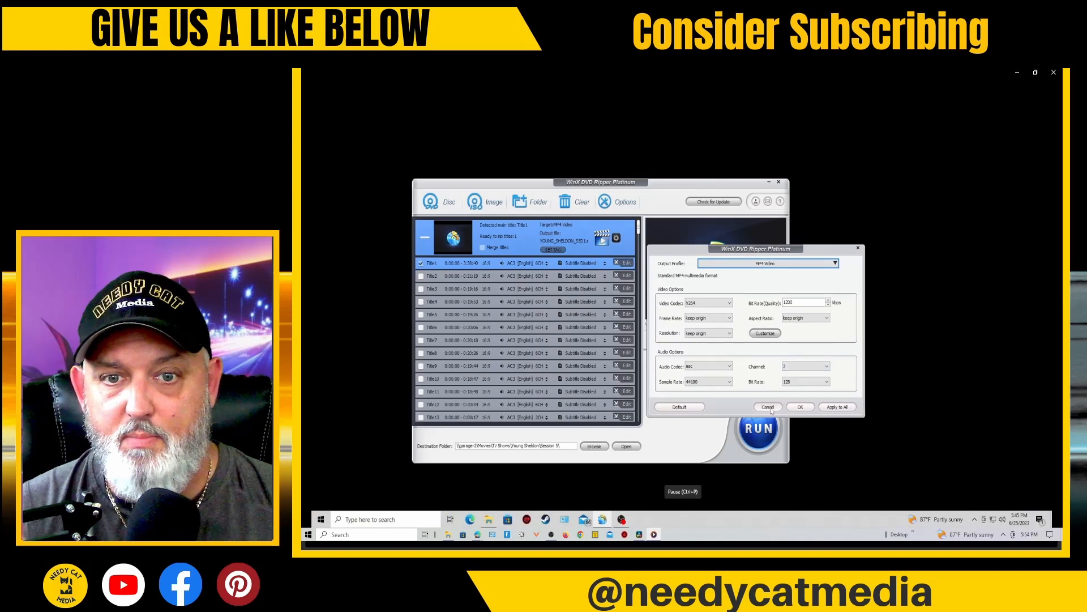
Keep the original frame rate and aspect ratio, with 720x480 resolution.
click(768, 406)
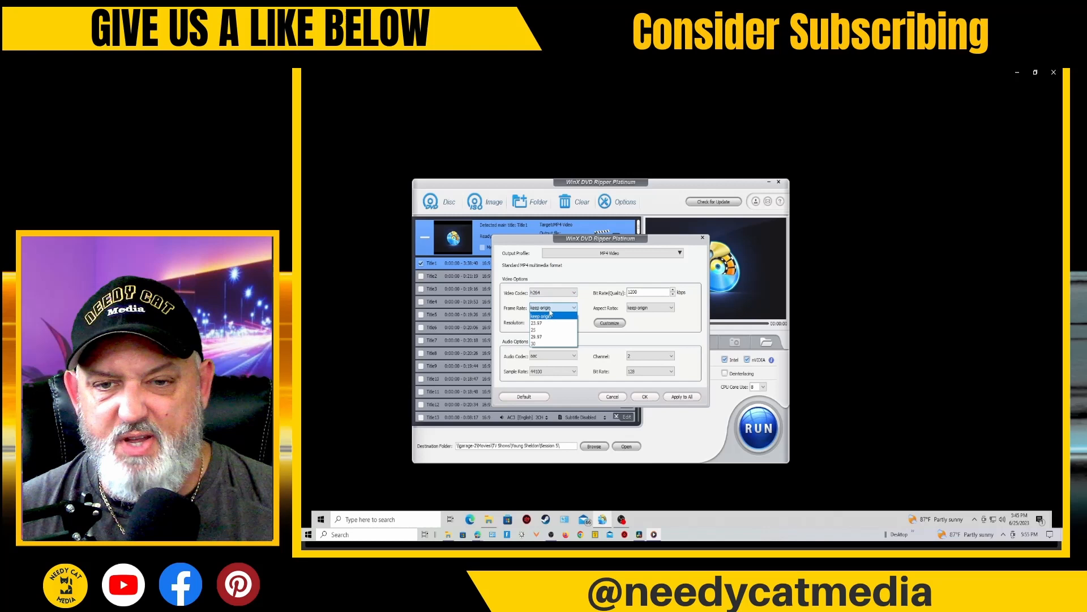
click(552, 322)
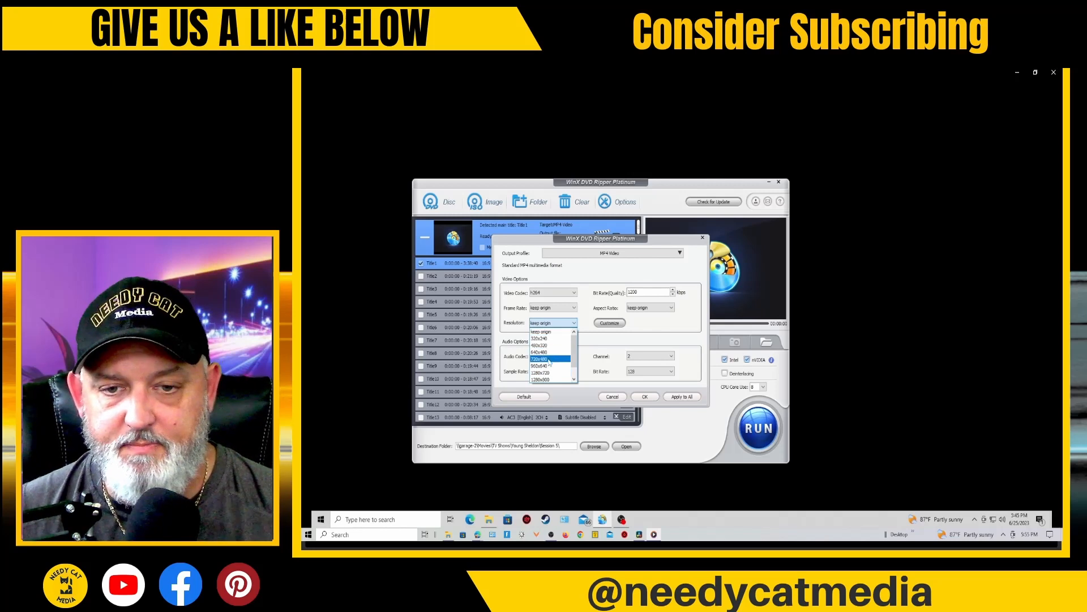
click(541, 358)
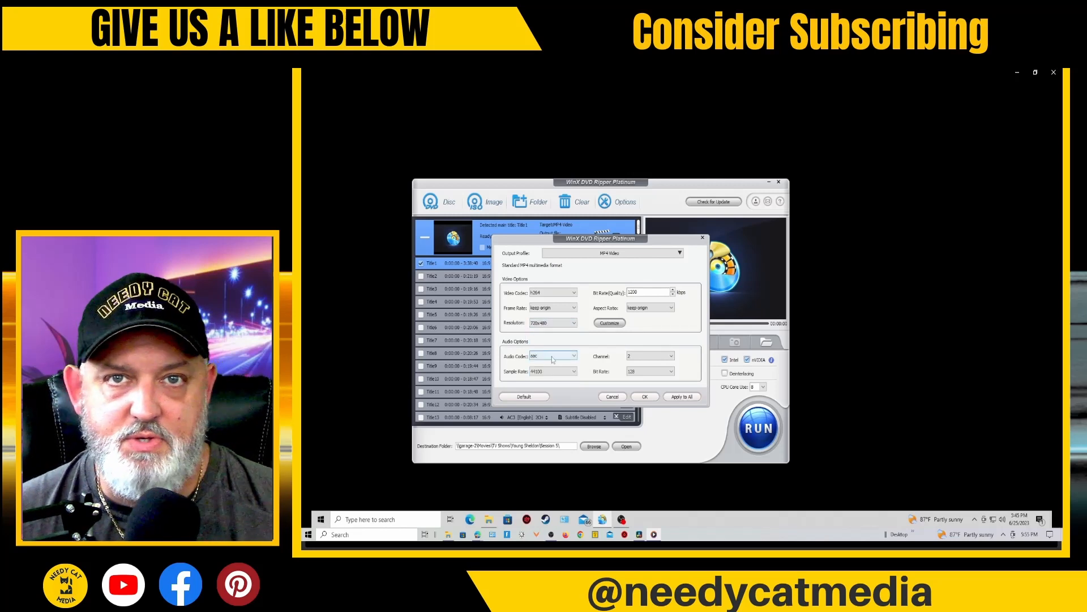
click(677, 306)
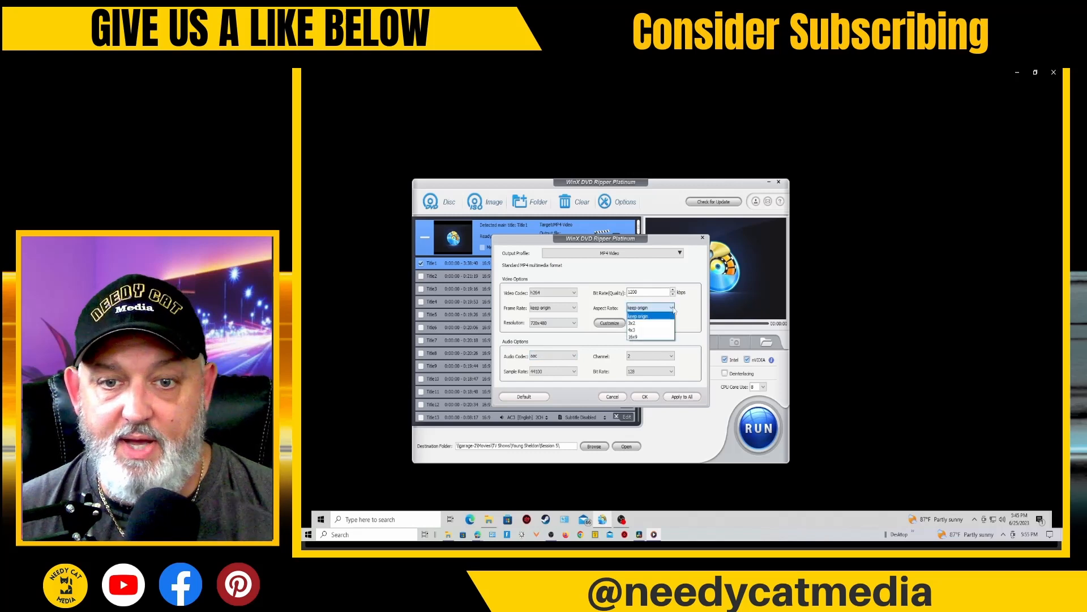
click(650, 307)
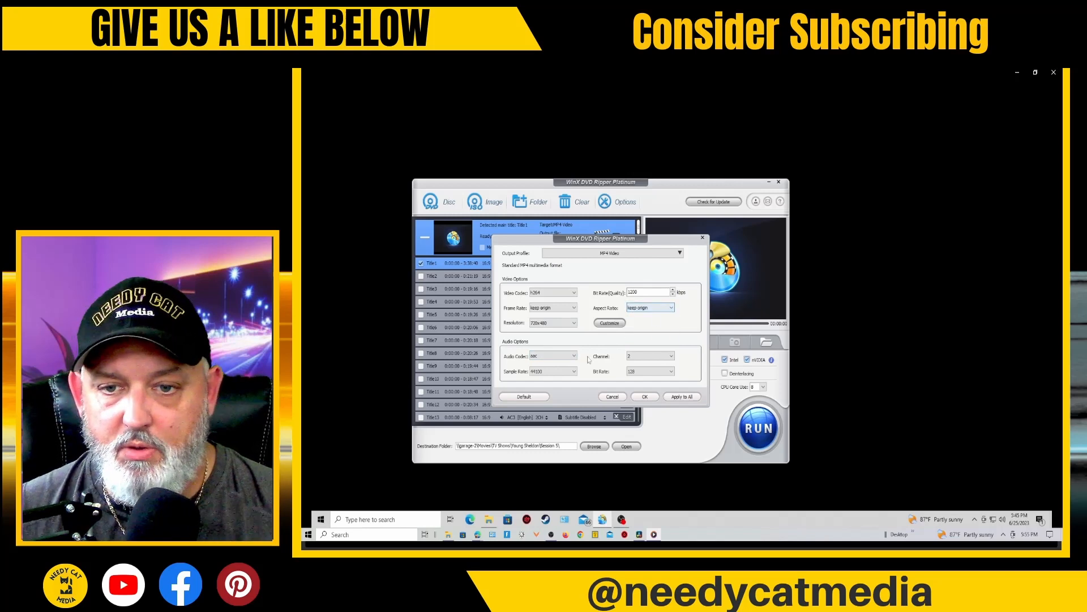
click(571, 323)
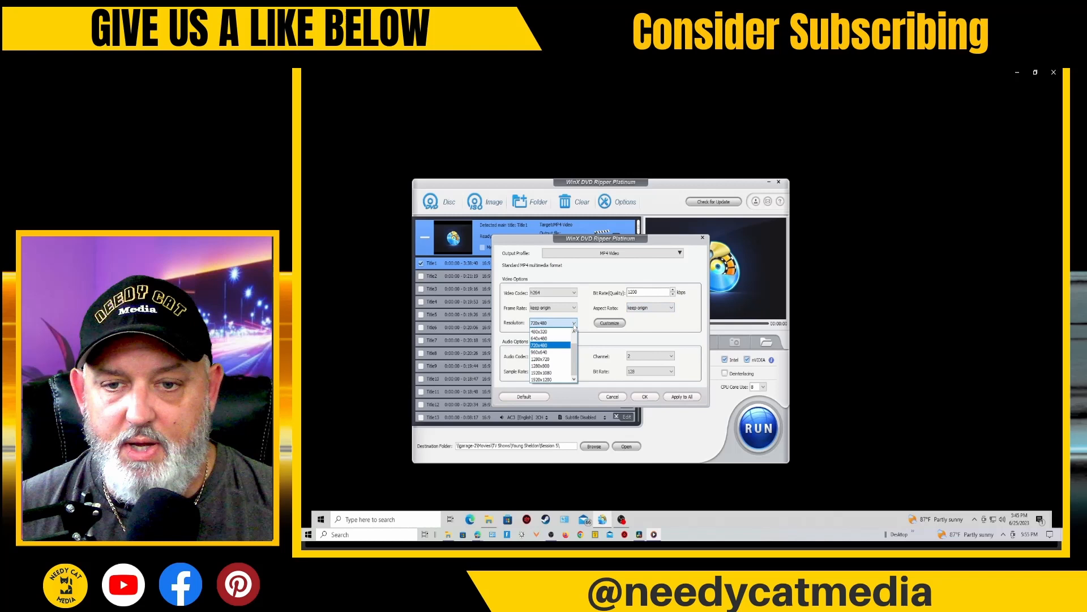
click(543, 373)
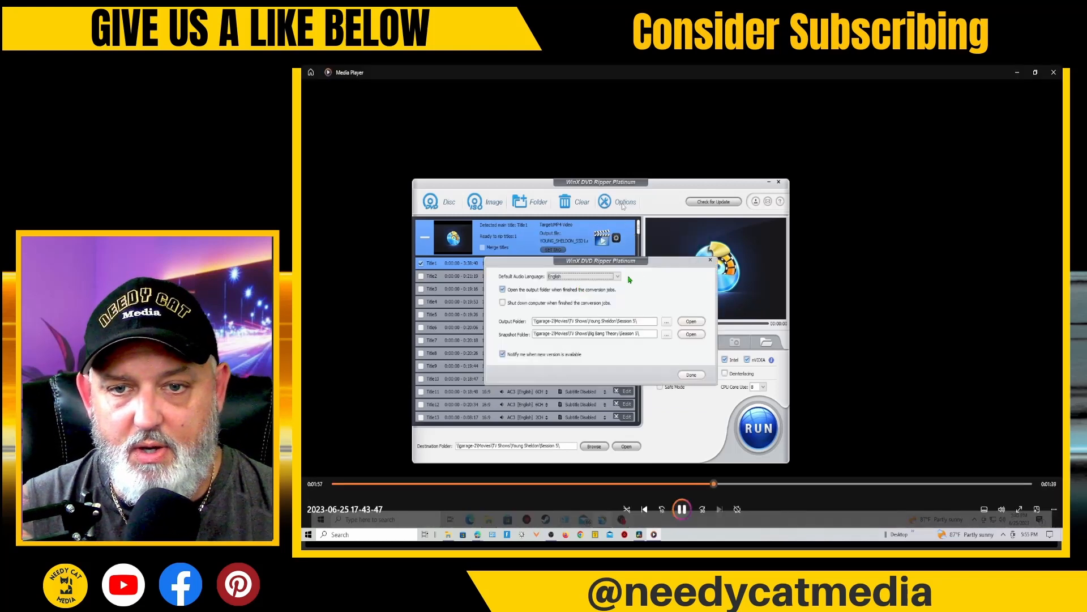
Expand the Default Audio Language list in Options, showing English as current.
click(615, 276)
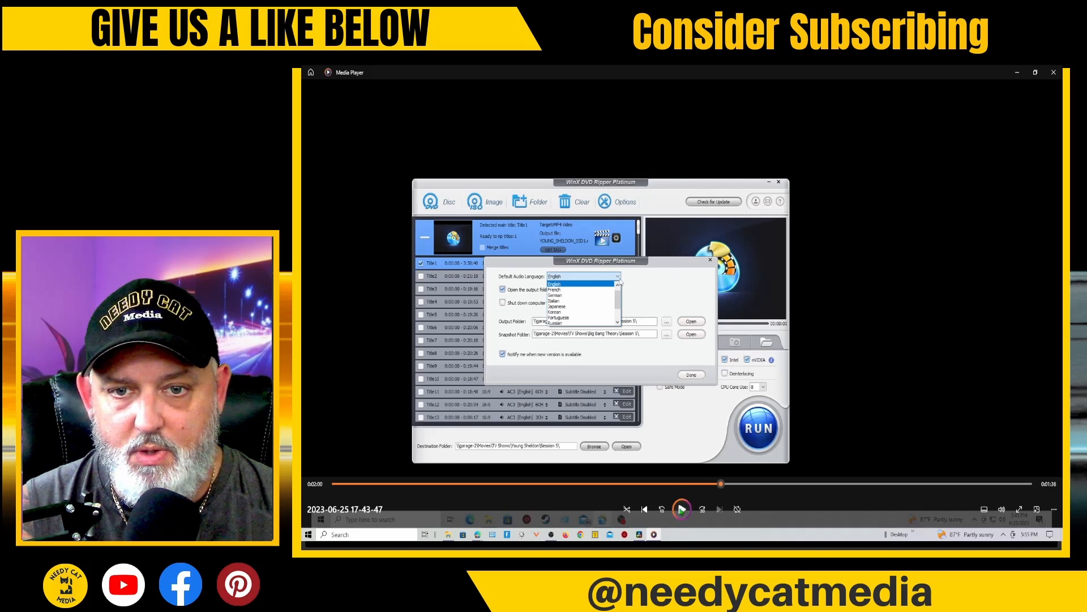
mouse_move(681, 509)
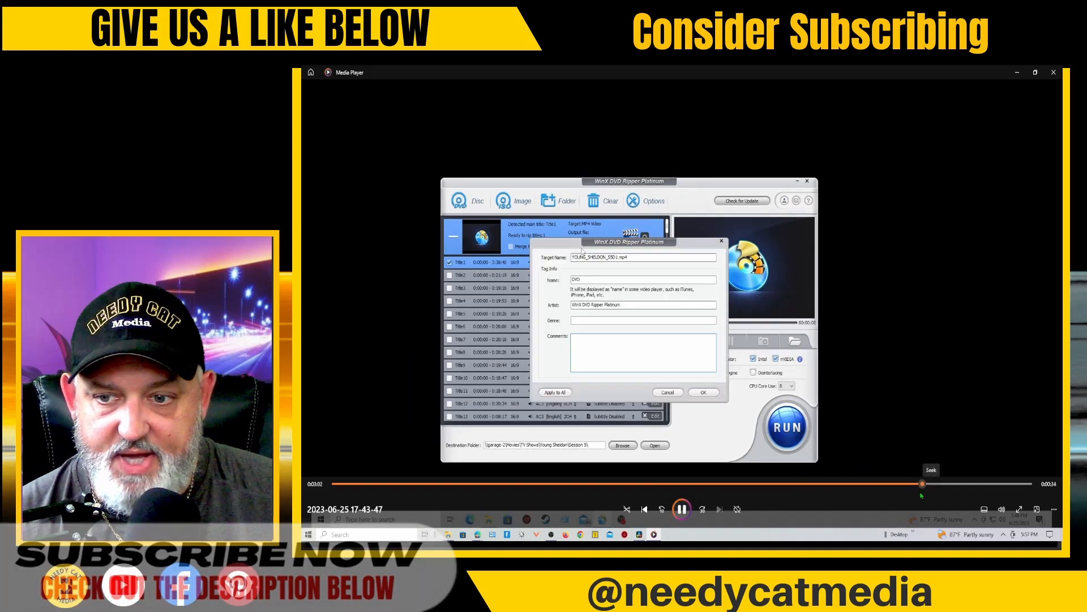
click(680, 508)
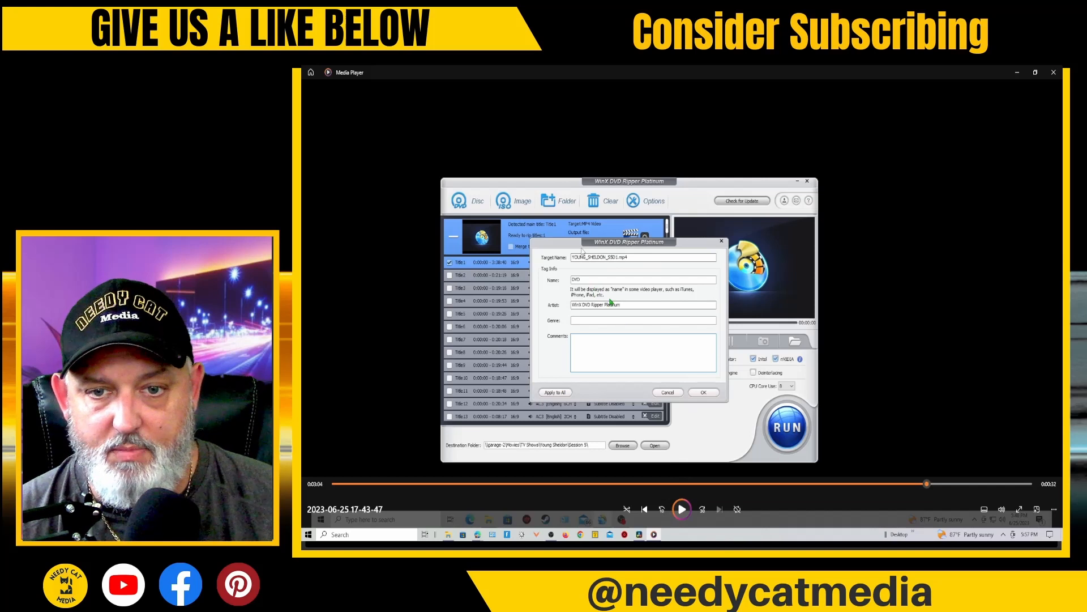
mouse_move(607, 314)
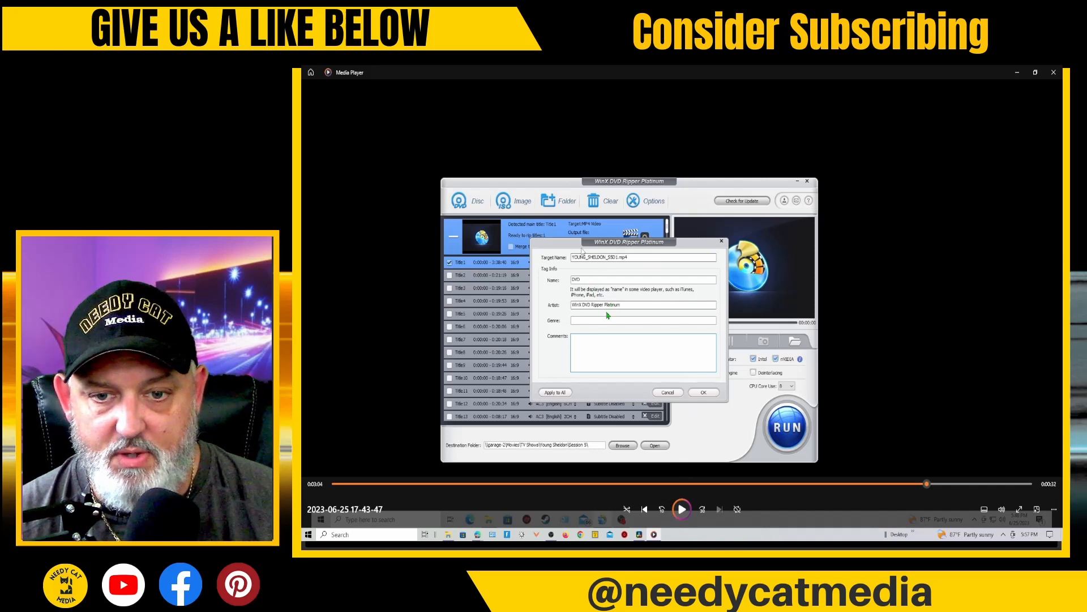